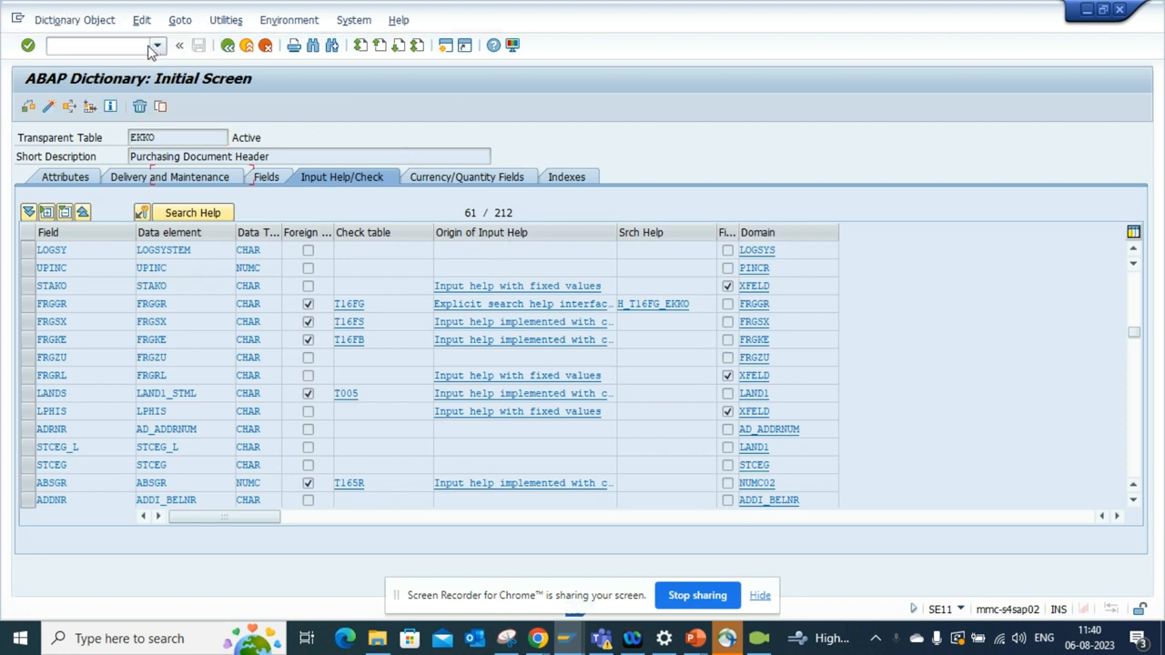
# Go back to the SE11 initial screen and select the EKKO database table field.
pyautogui.click(181, 45)
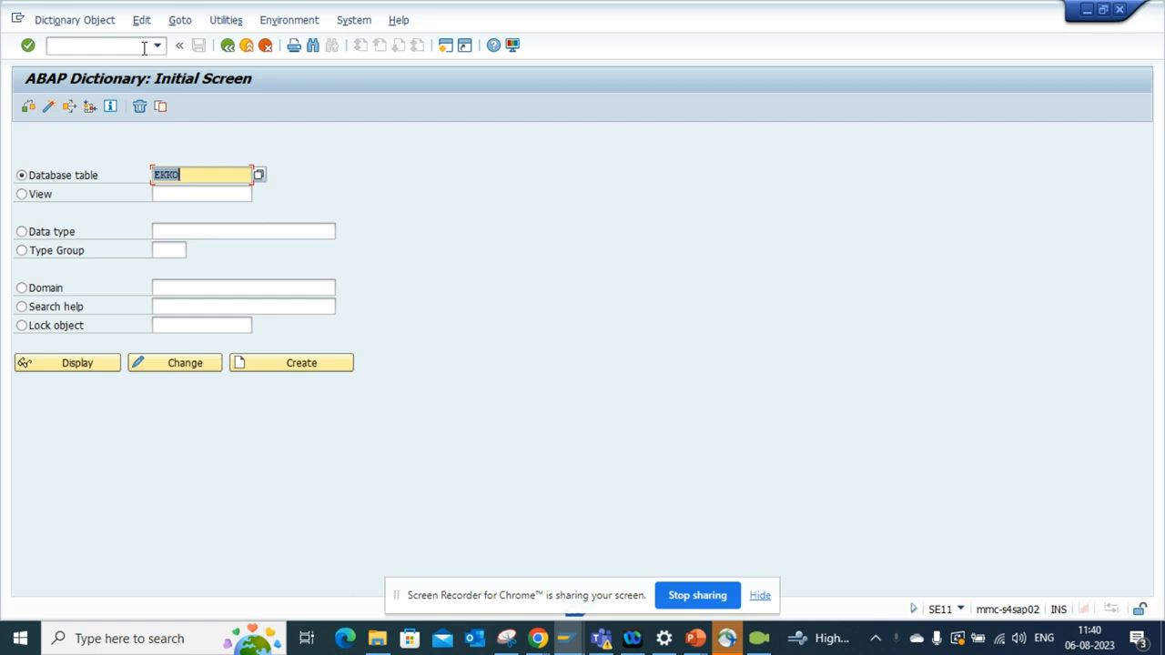
pyautogui.click(191, 175)
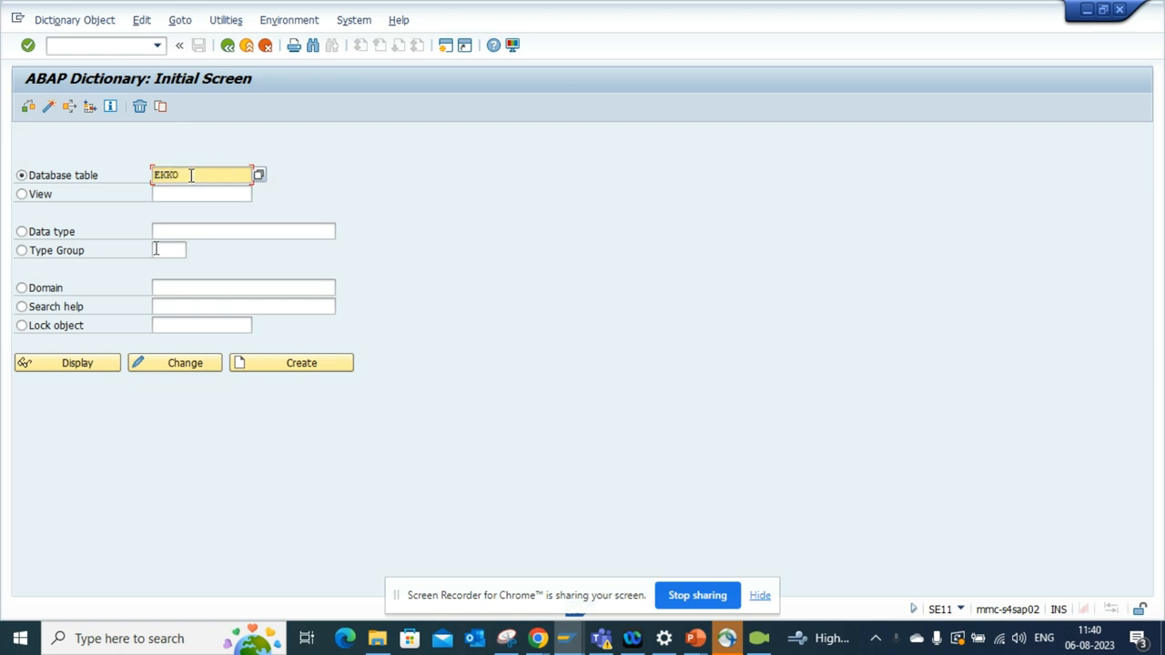
pyautogui.moveTo(86, 364)
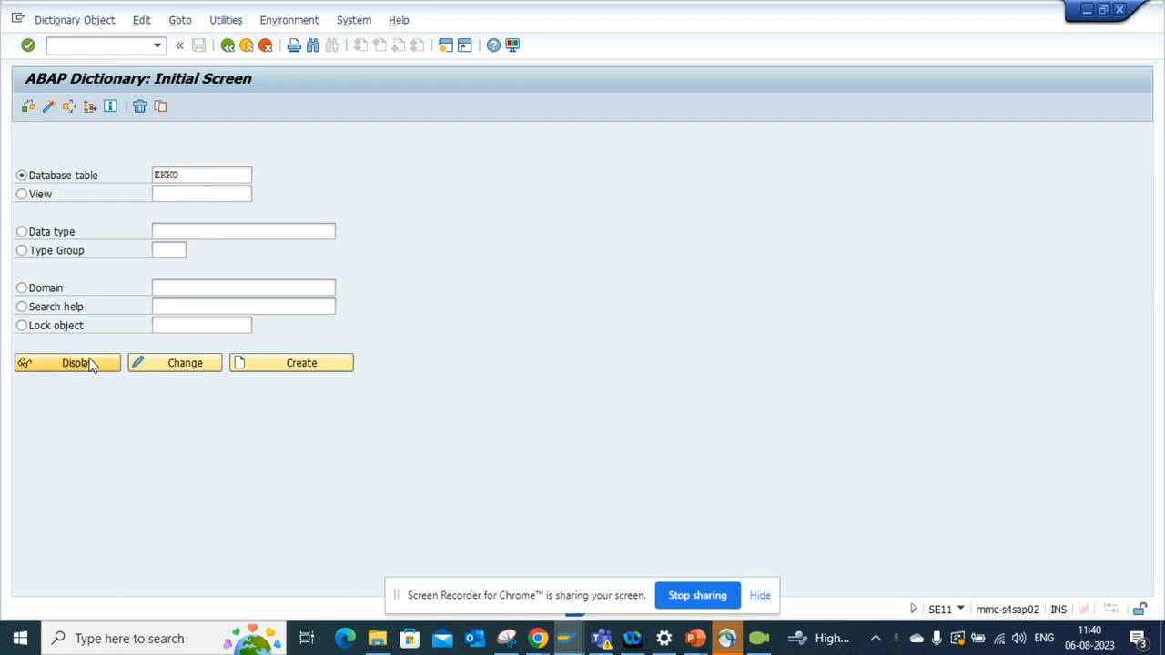
# Display table EKKO and scroll the ME package object list in the Repository Browser.
pyautogui.click(66, 362)
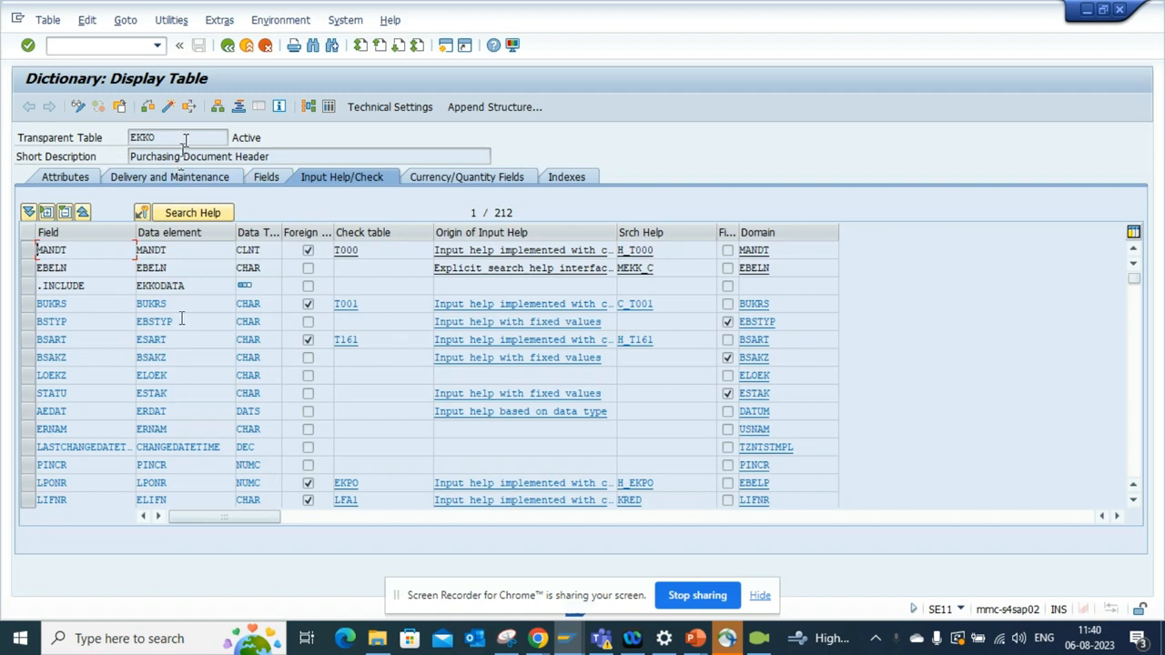
pyautogui.moveTo(218, 106)
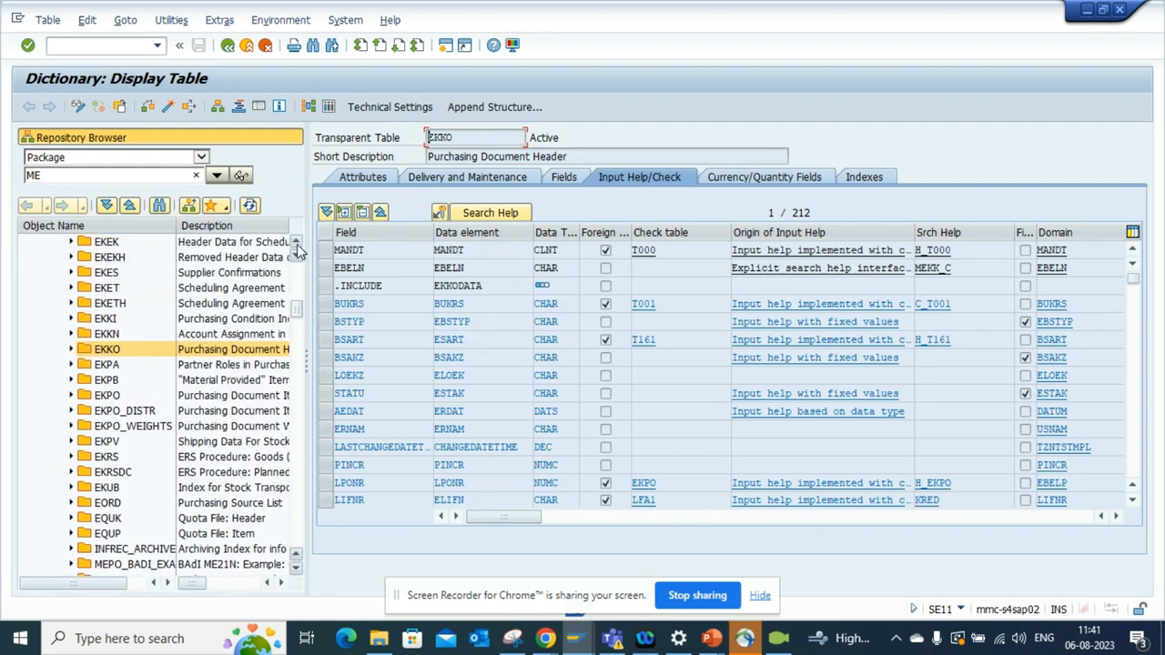
pyautogui.scroll(-3)
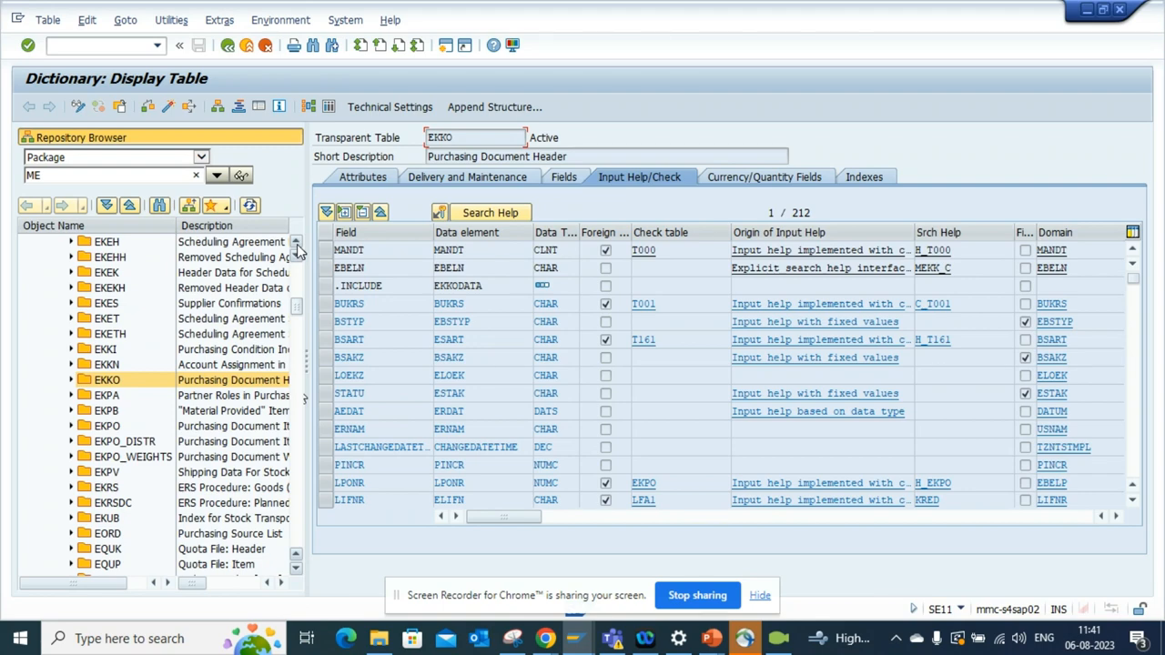
pyautogui.moveTo(127, 393)
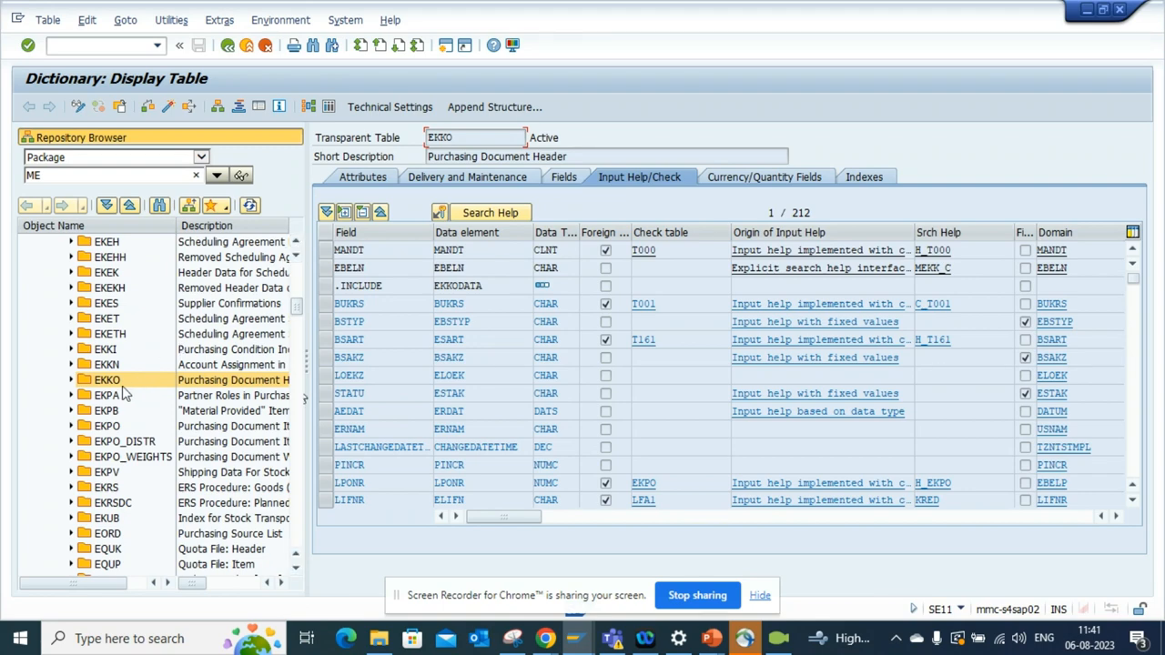
pyautogui.moveTo(116, 423)
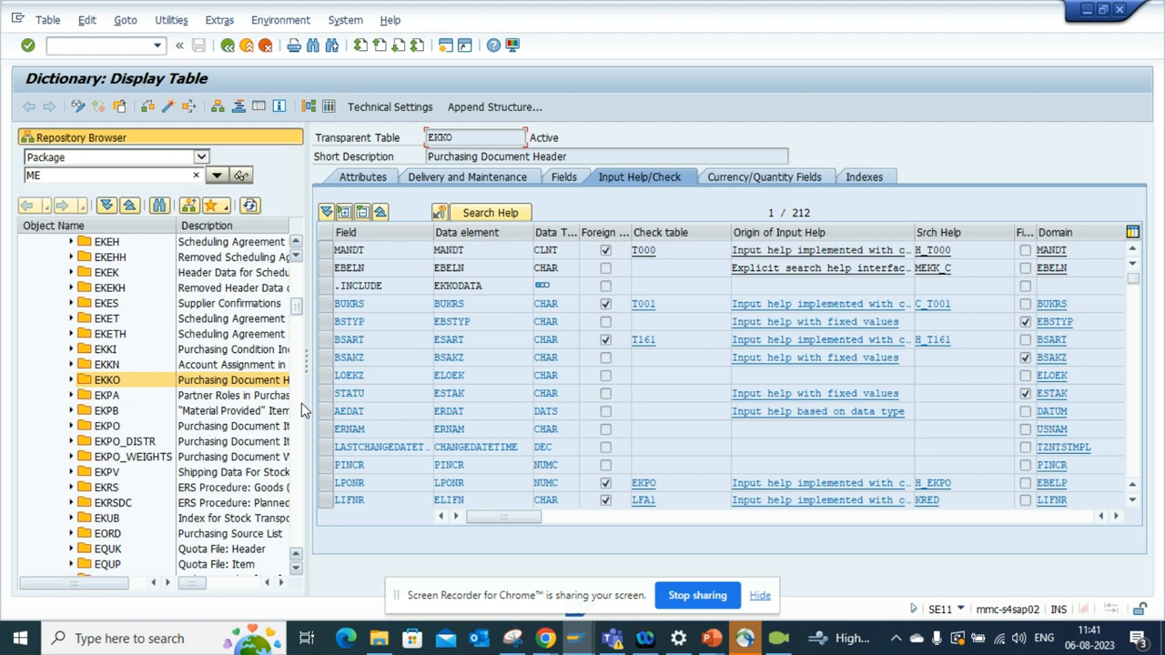
pyautogui.moveTo(303, 327)
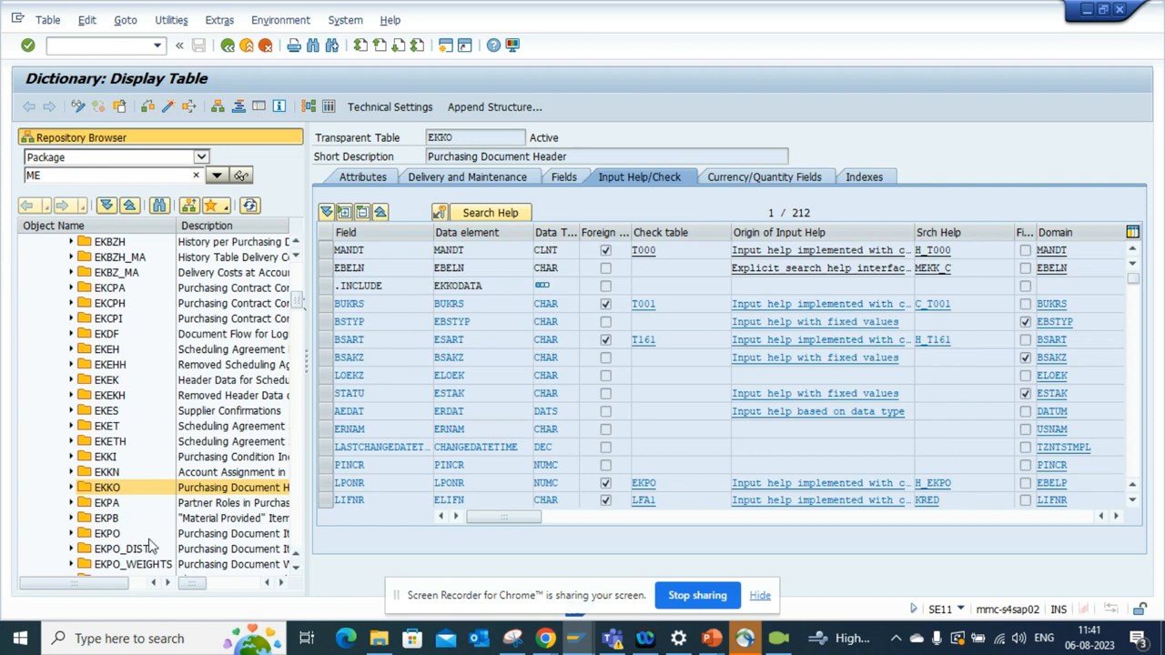
pyautogui.moveTo(135, 532)
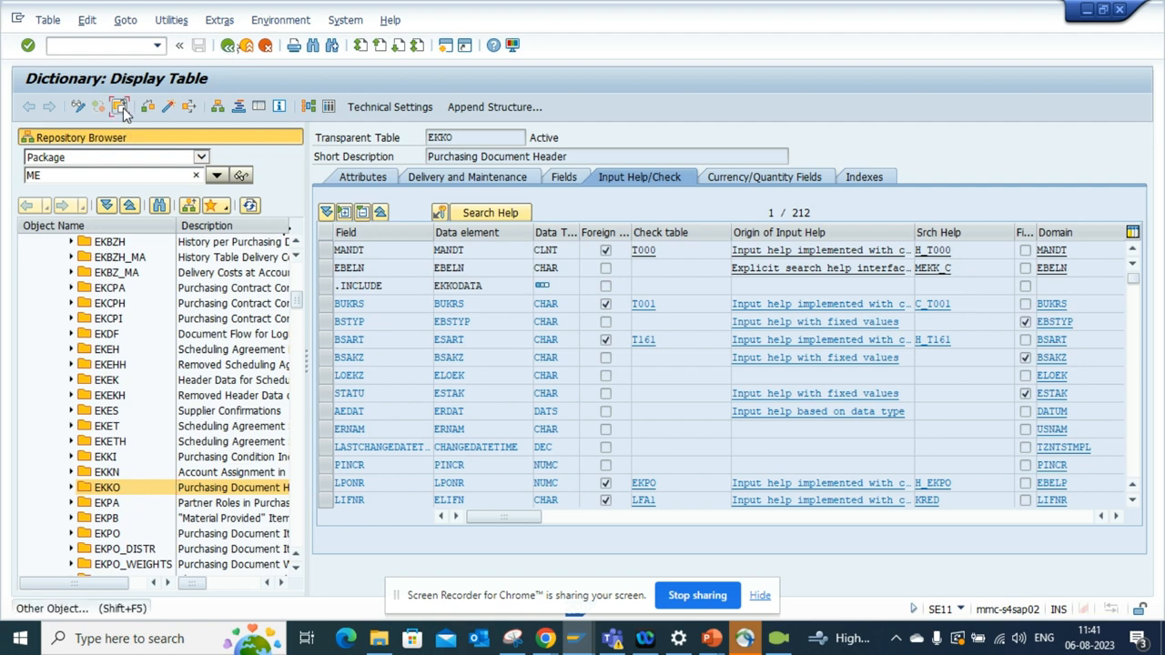
# Choose Other Object and enter AFKO to display the Order Header Data PP Orders table.
pyautogui.click(119, 107)
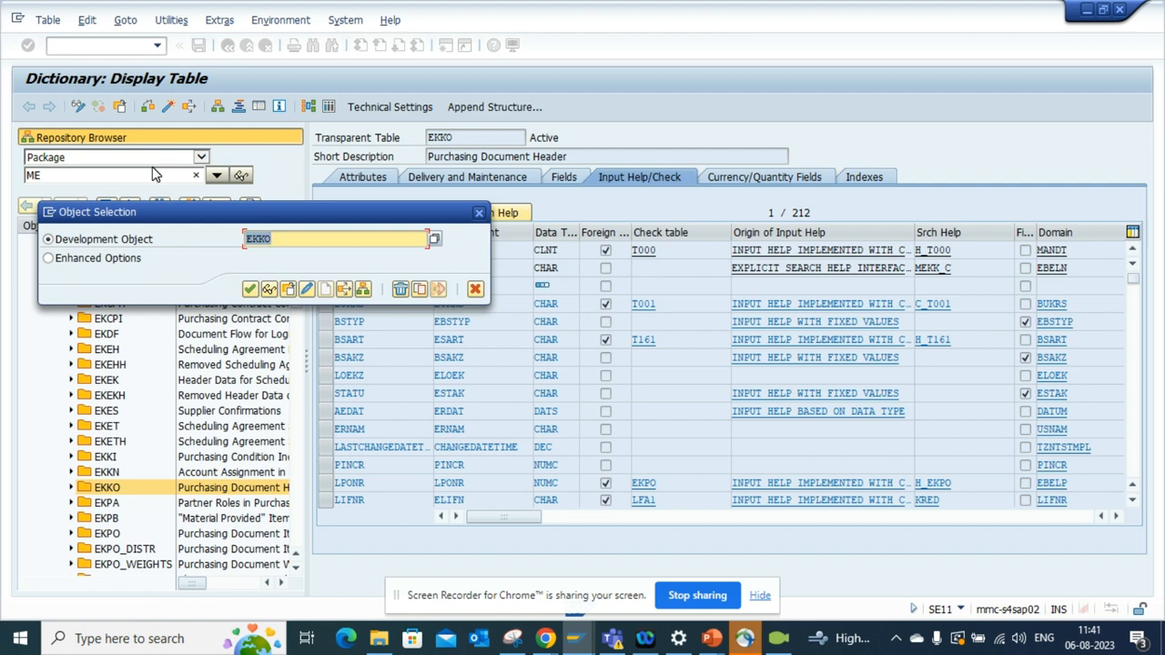
pyautogui.write('a2')
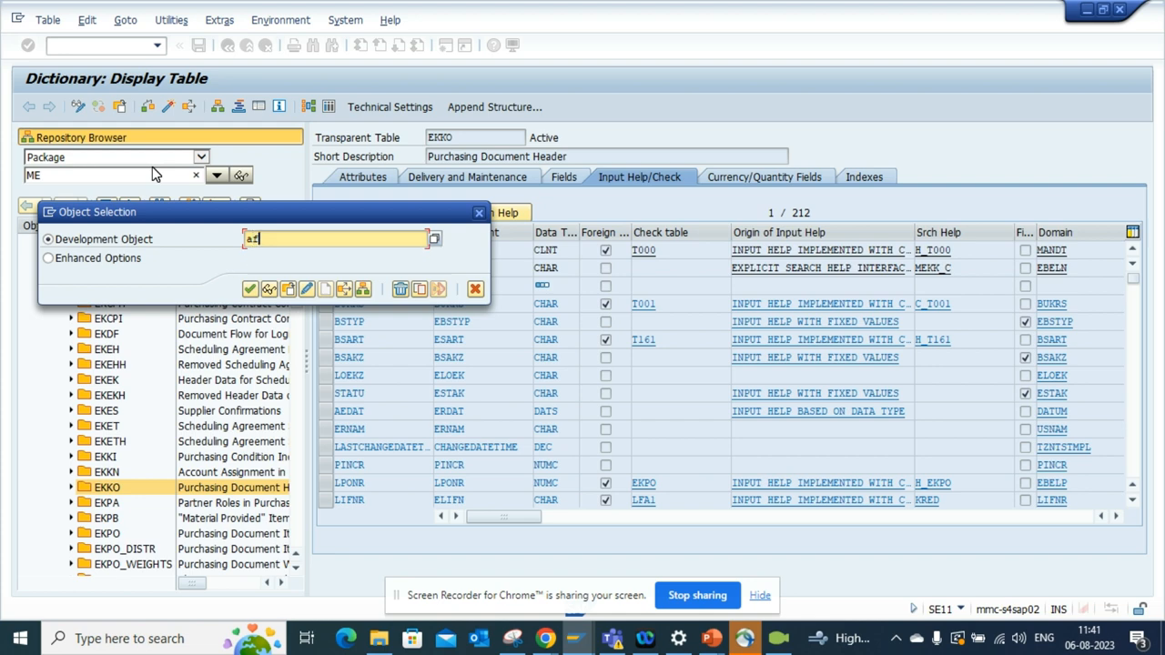
pyautogui.write('afko')
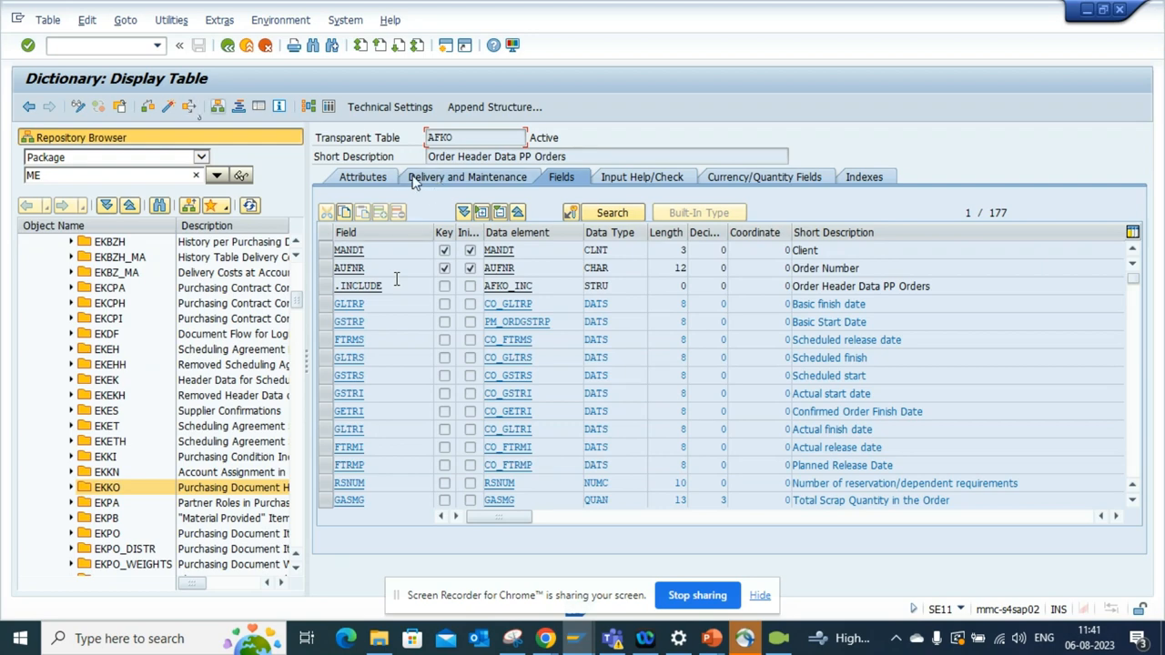
pyautogui.moveTo(245, 145)
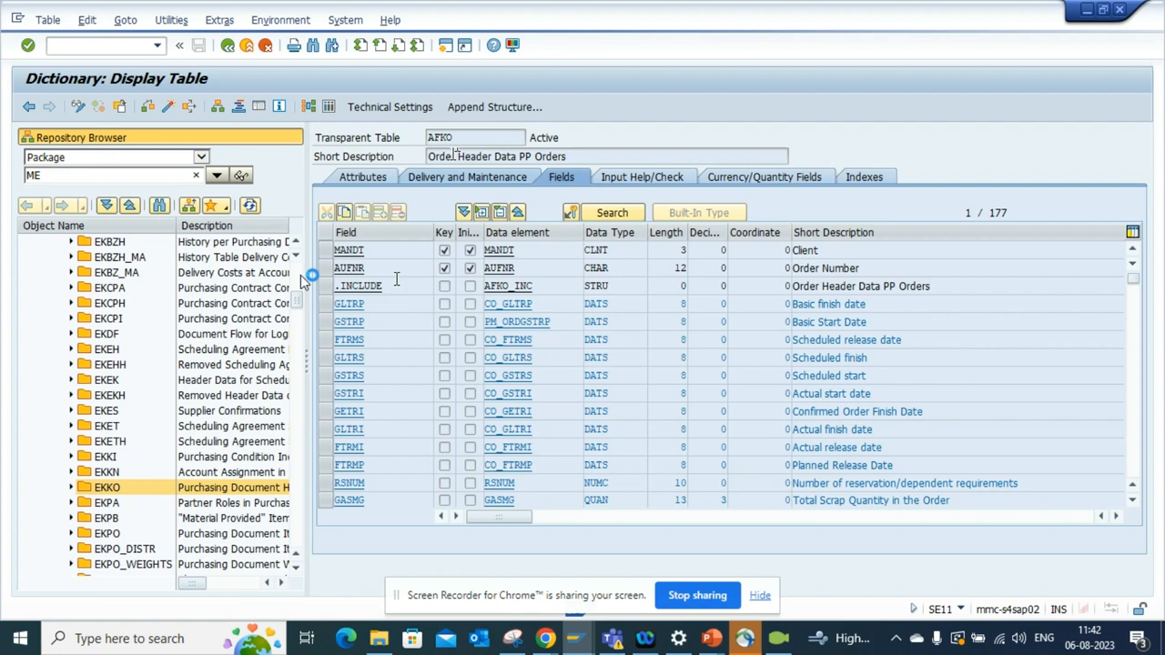
pyautogui.moveTo(257, 153)
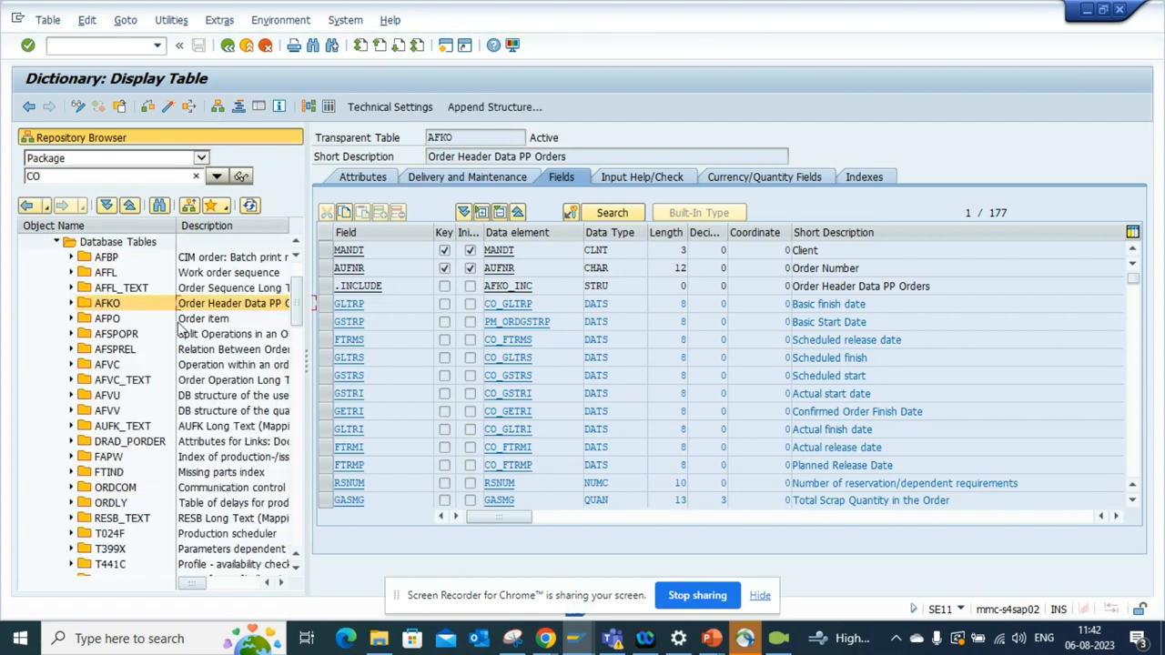
pyautogui.moveTo(110, 421)
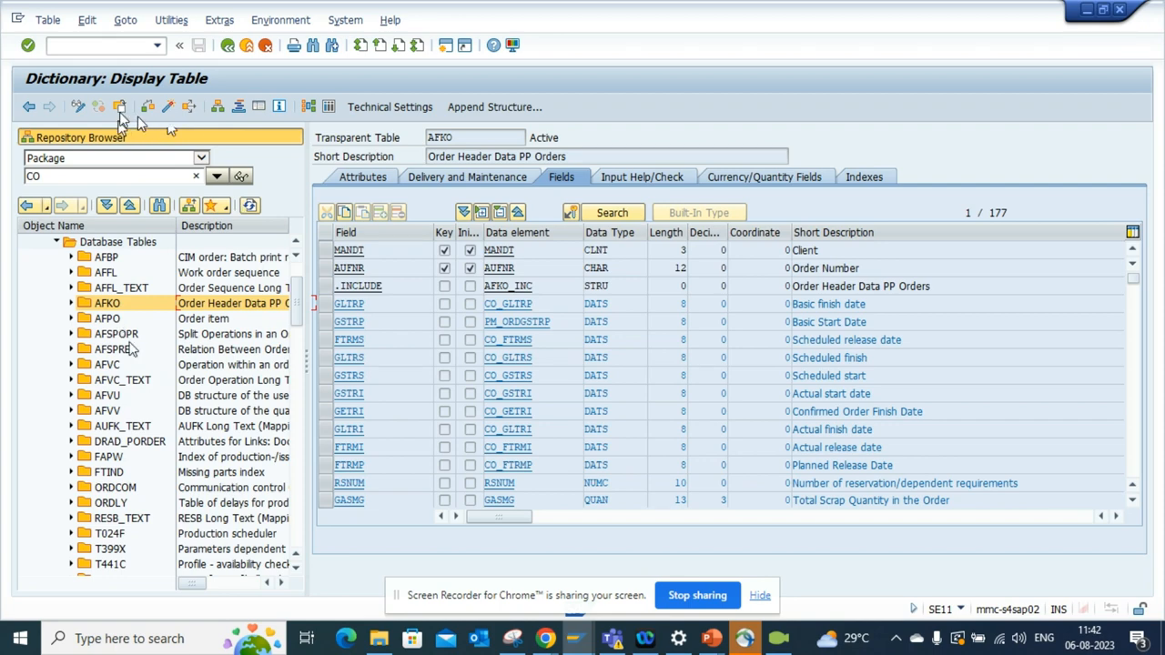
# Choose Other Object and enter LFA1 to display the Supplier Master table.
pyautogui.click(119, 107)
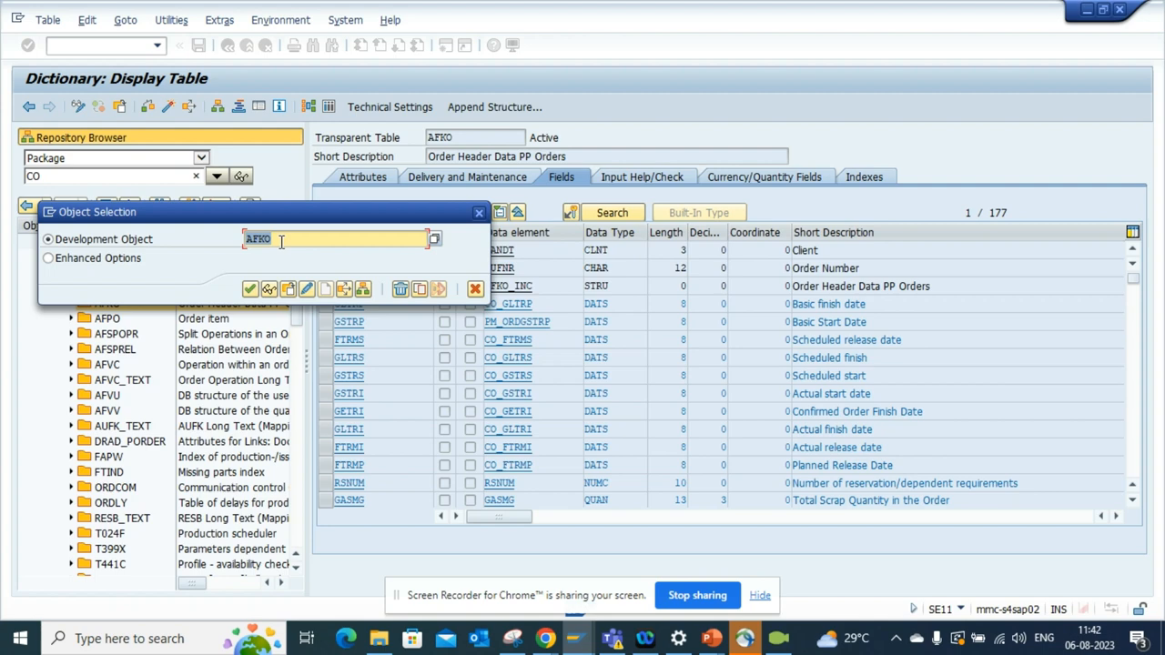
pyautogui.write('1fa')
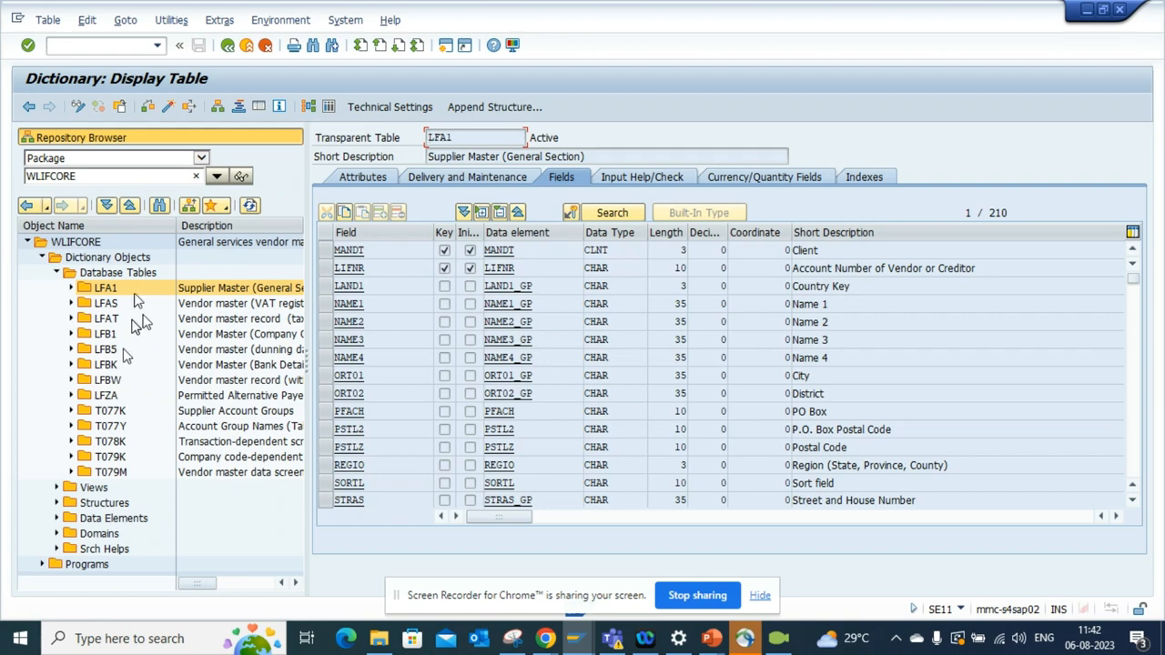
pyautogui.moveTo(284, 126)
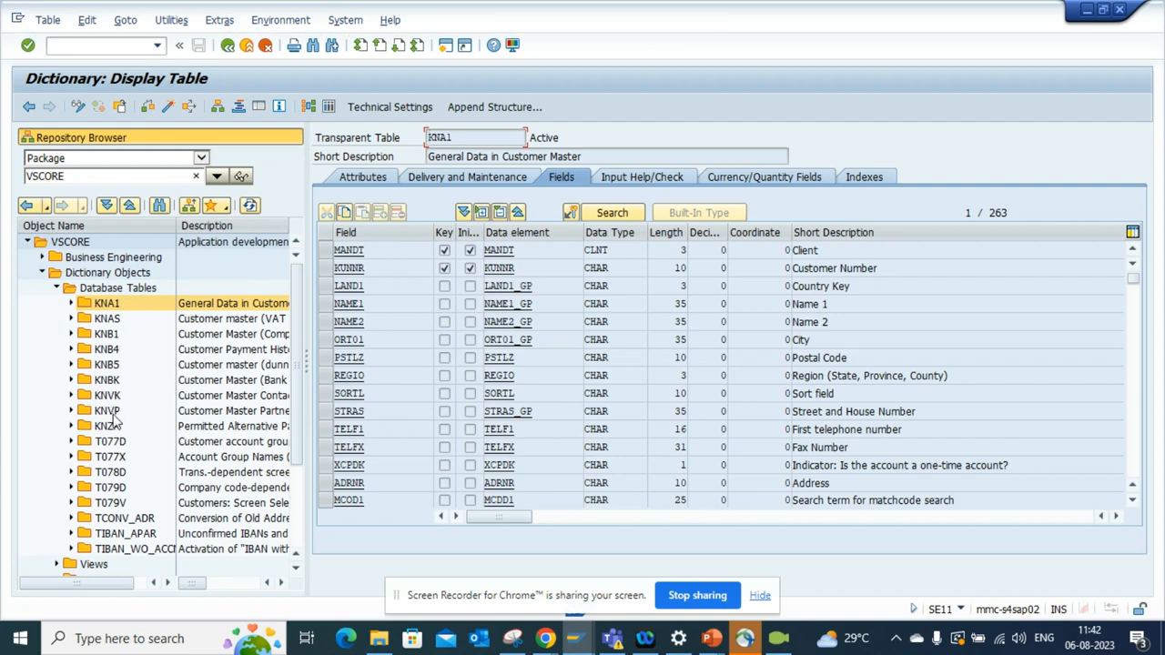
pyautogui.moveTo(186, 132)
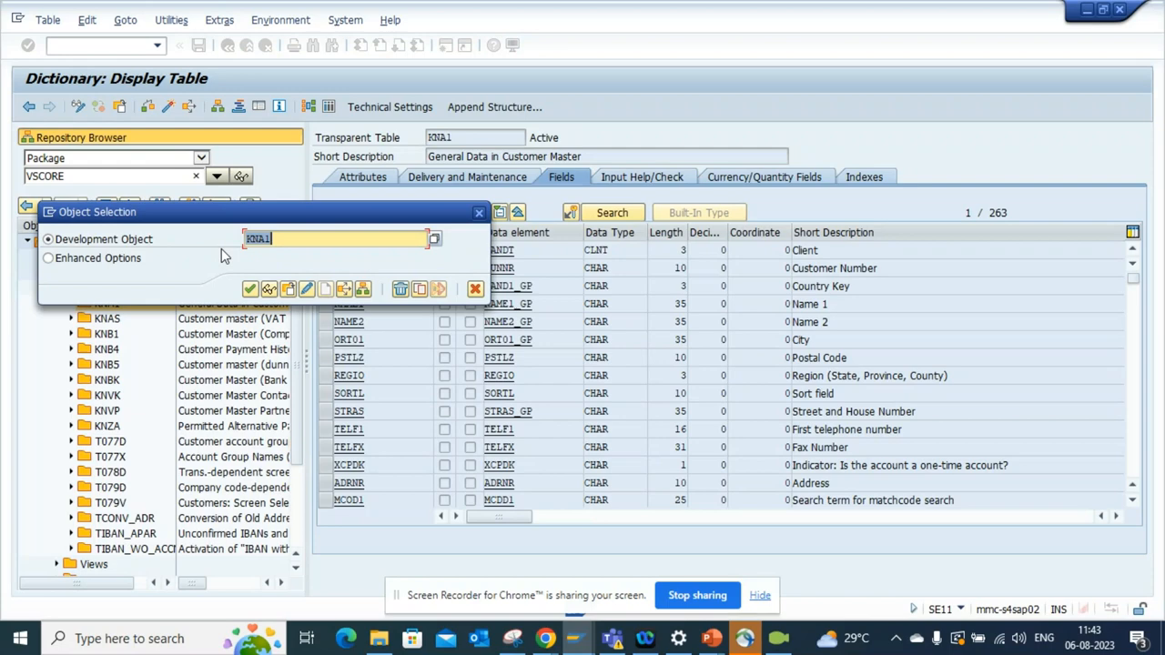
# Enter BKPF, confirm, and scroll through the FBAS package table list.
pyautogui.write('bkpf')
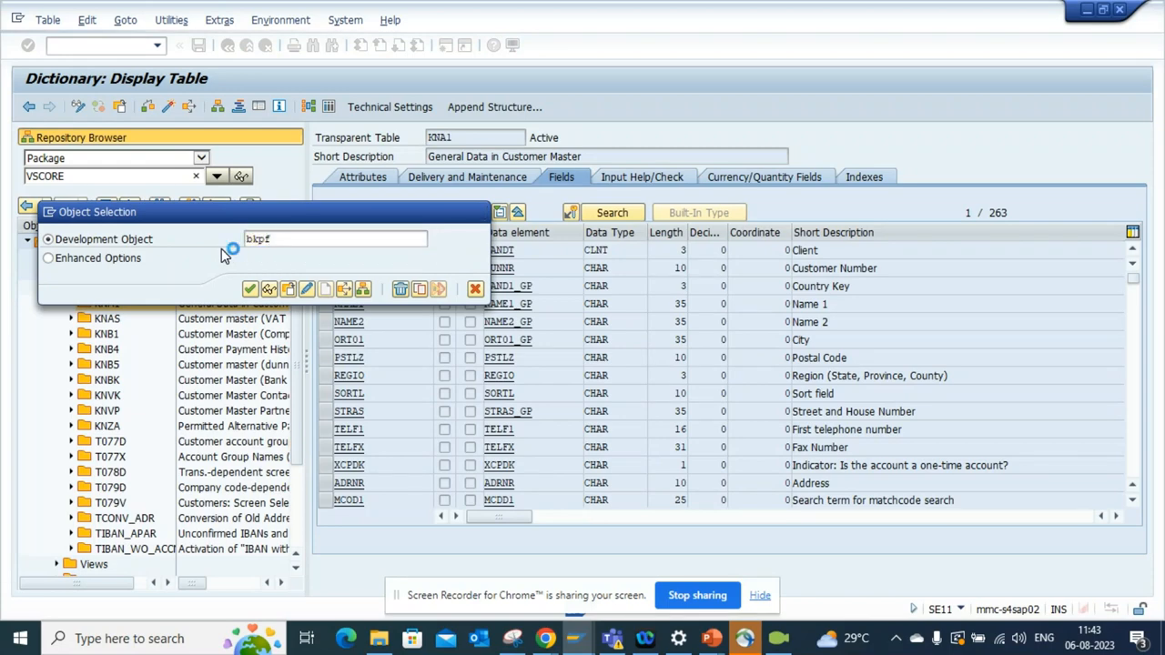
pyautogui.click(251, 288)
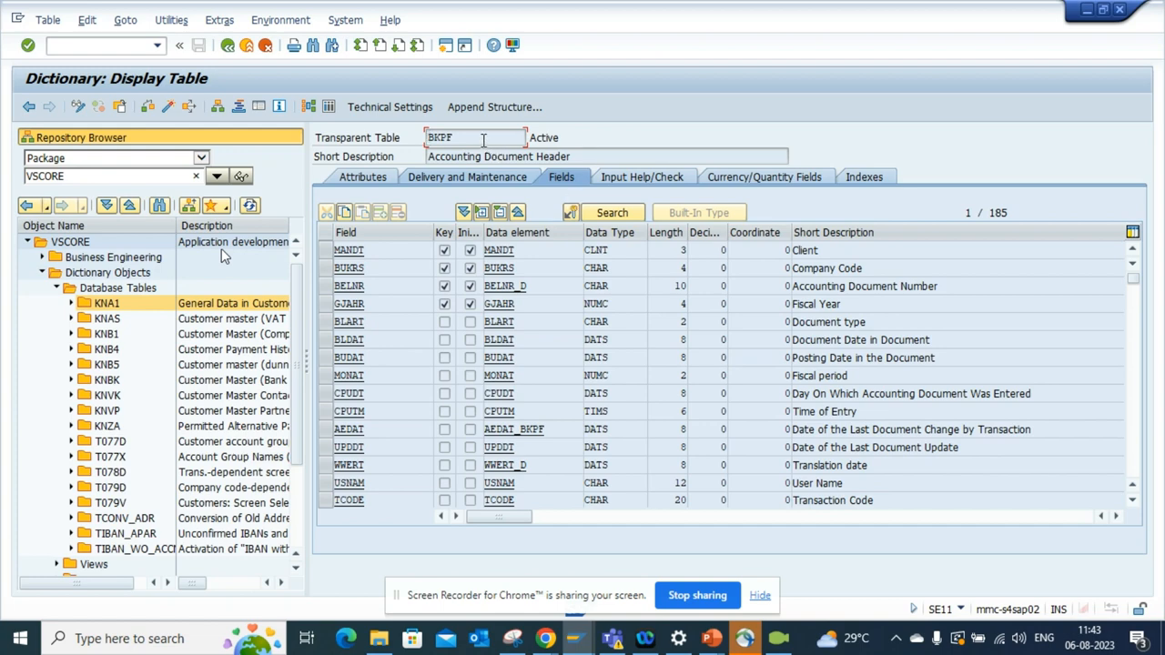
pyautogui.moveTo(218, 106)
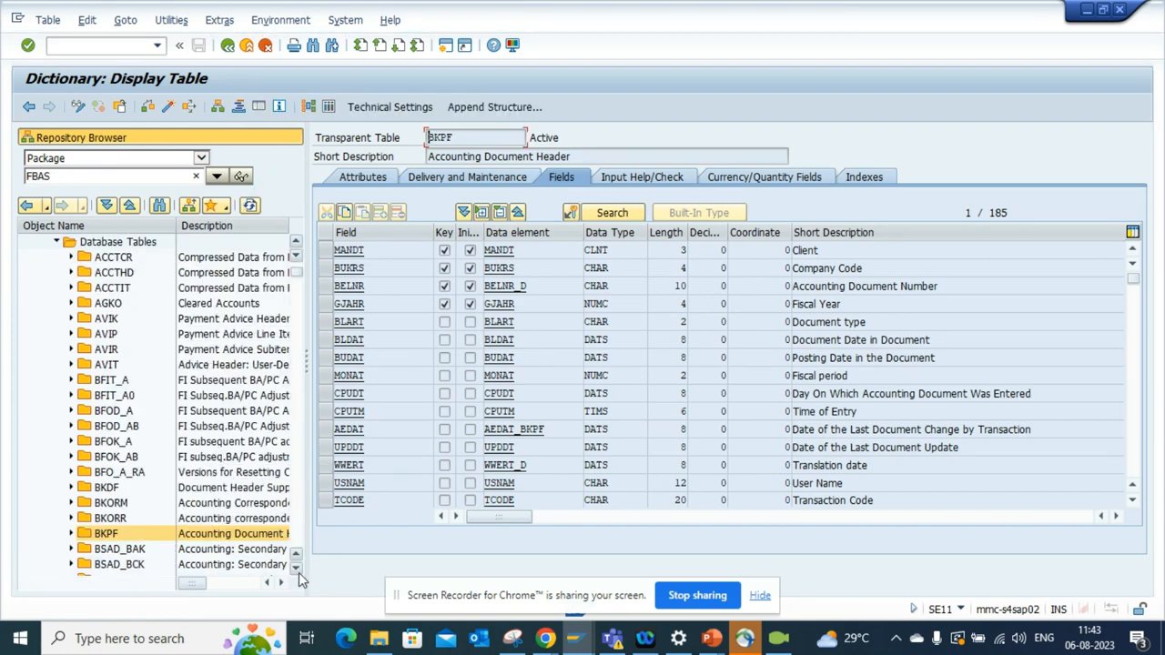
pyautogui.scroll(-3)
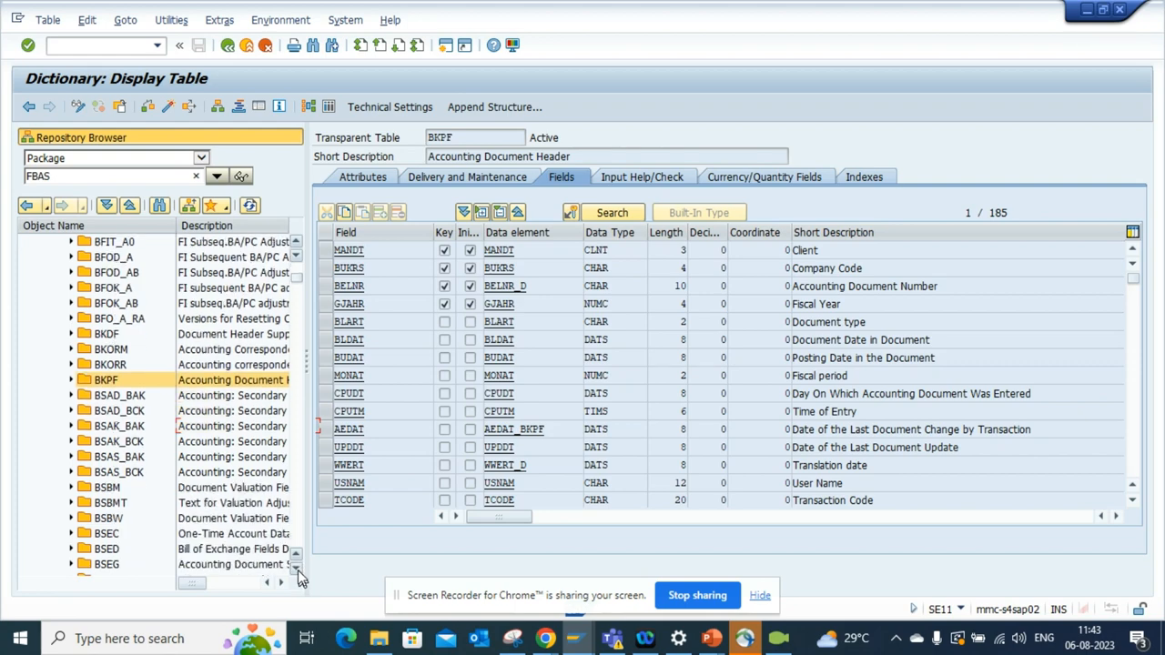
pyautogui.scroll(-3)
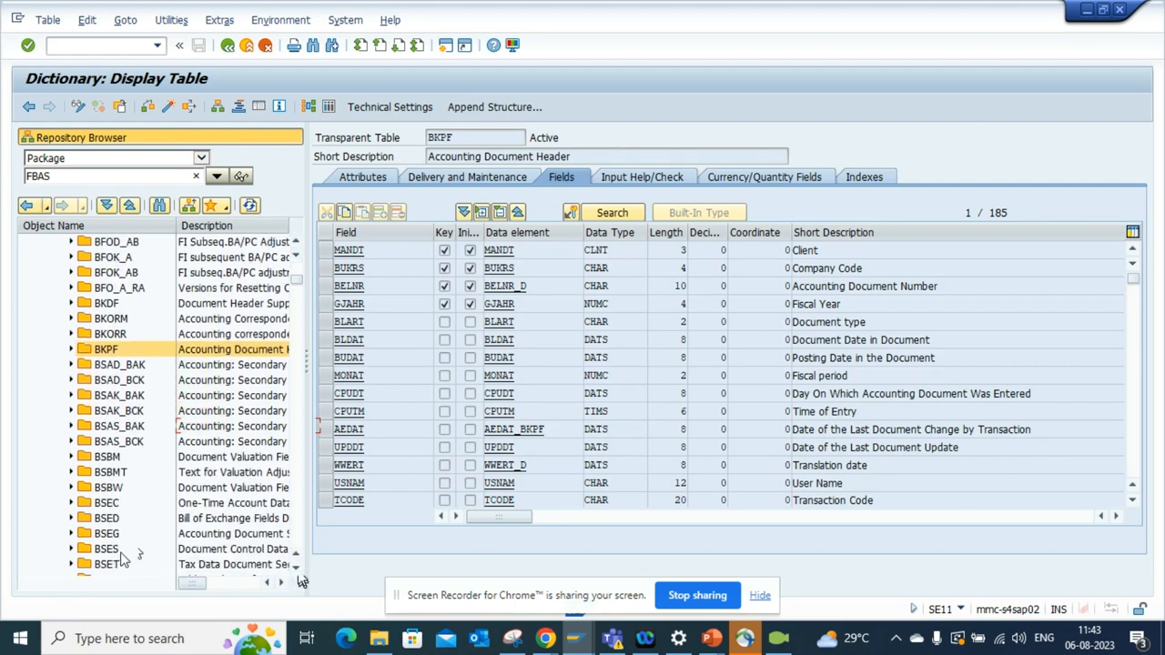
pyautogui.moveTo(442, 508)
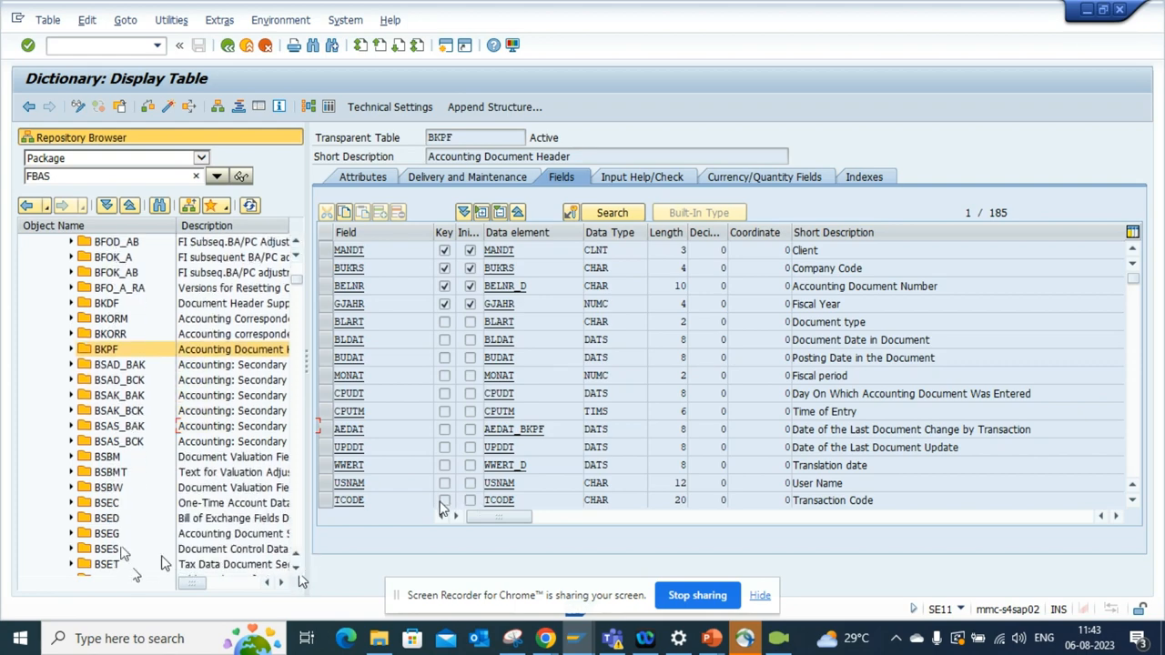